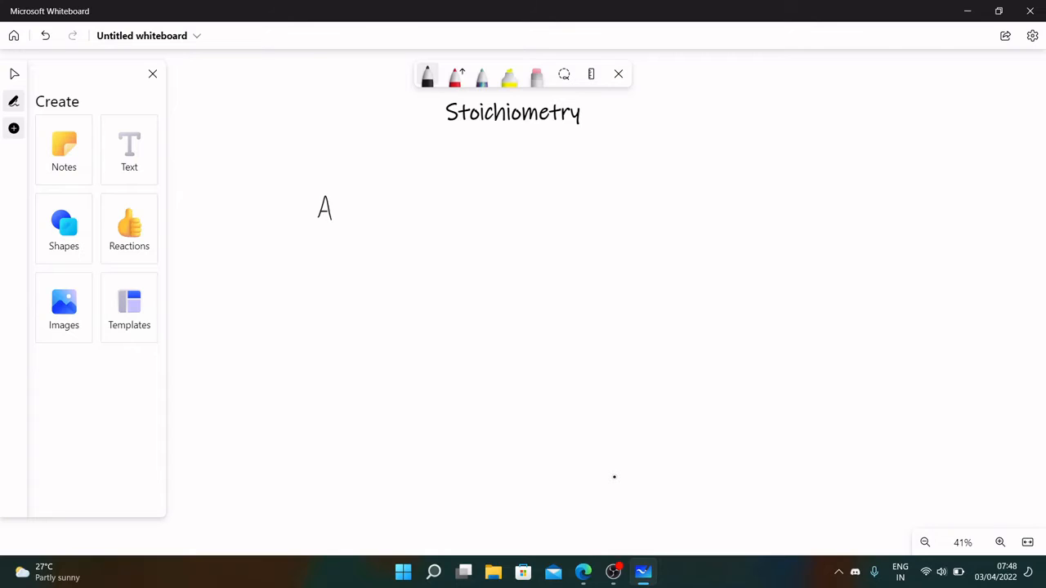
Step: Handwrite Ar = (mass × percentage) + (mass × percentage) over 100 and box it
drag(330, 209, 364, 214)
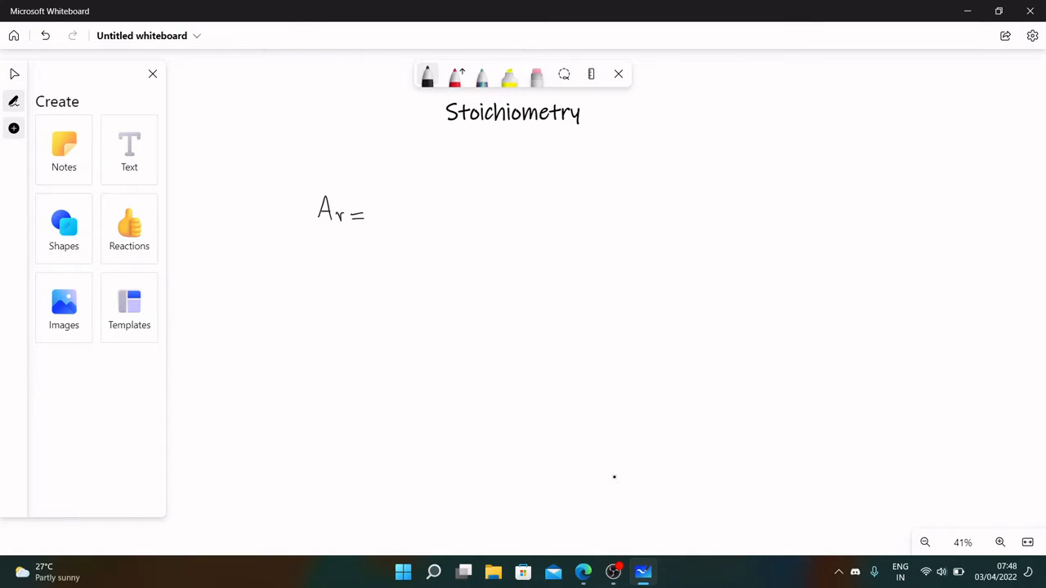
drag(382, 219, 568, 214)
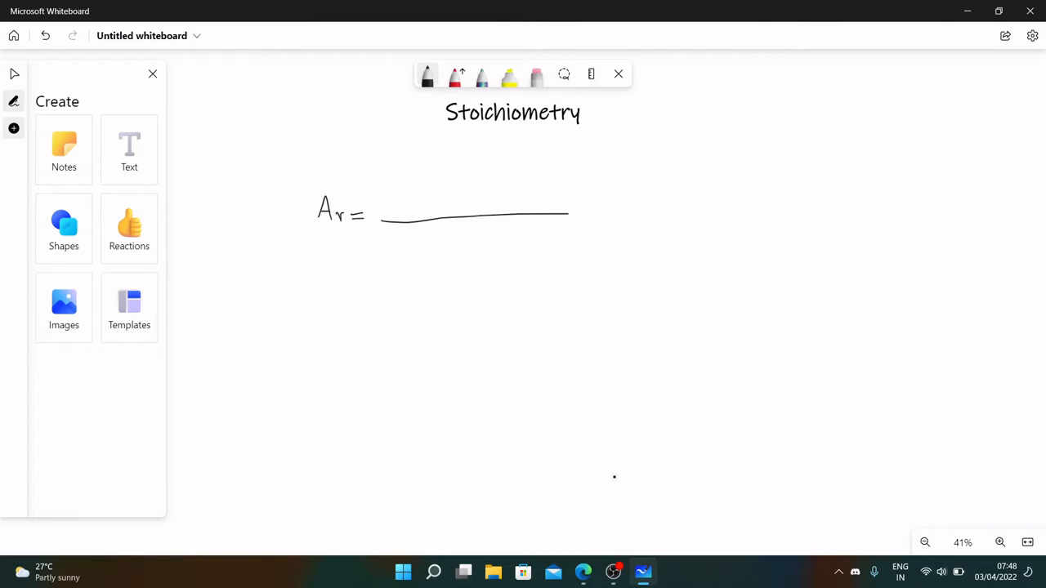
drag(380, 209, 408, 205)
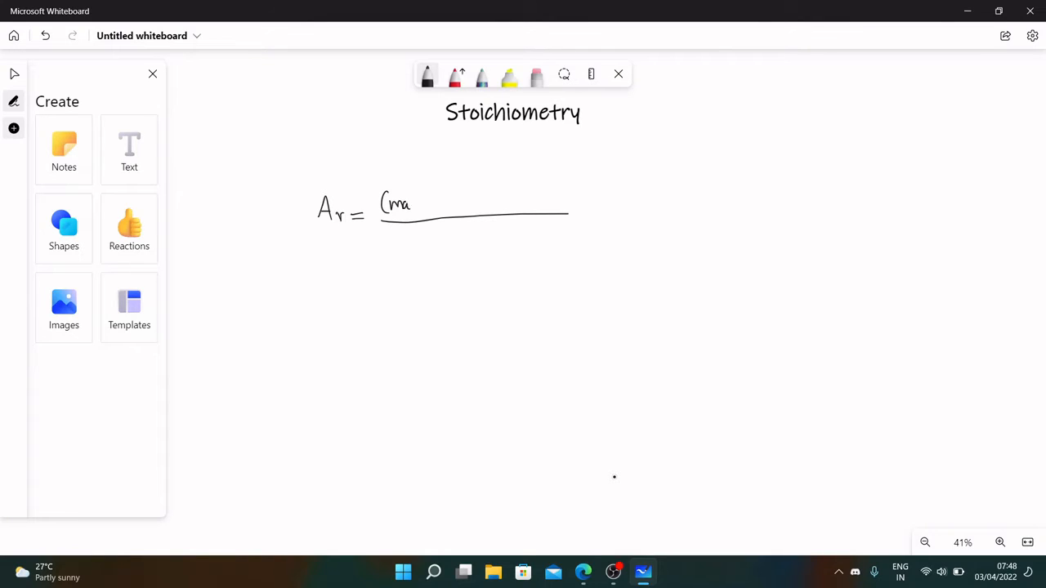
drag(409, 204, 437, 204)
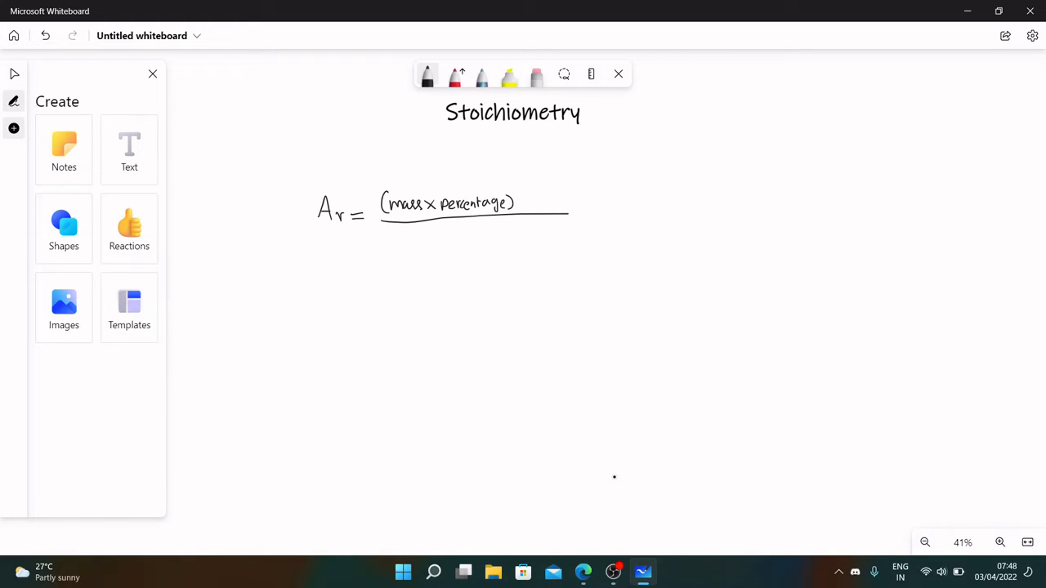
drag(523, 205, 533, 204)
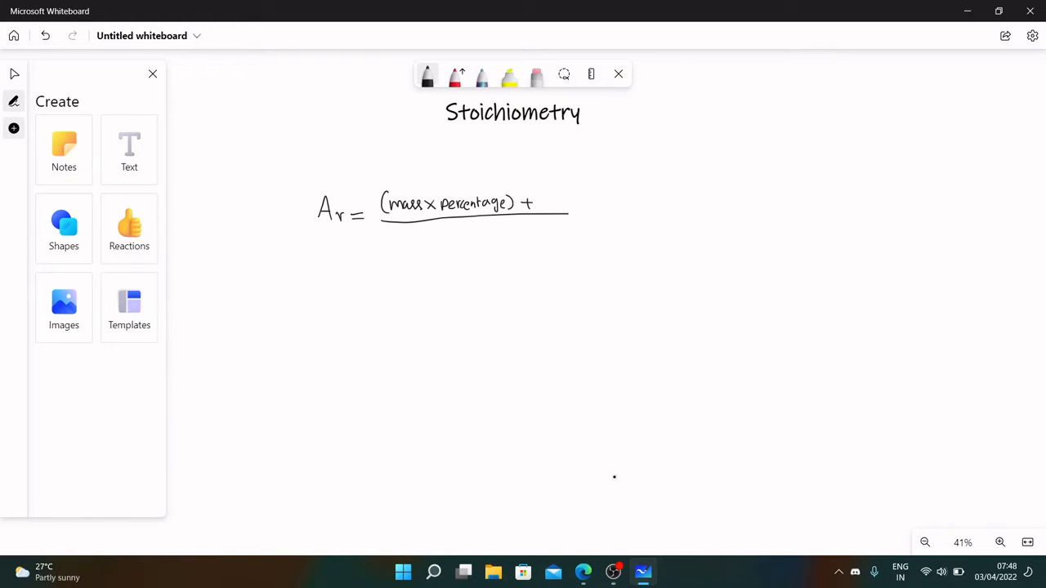
drag(536, 203, 568, 203)
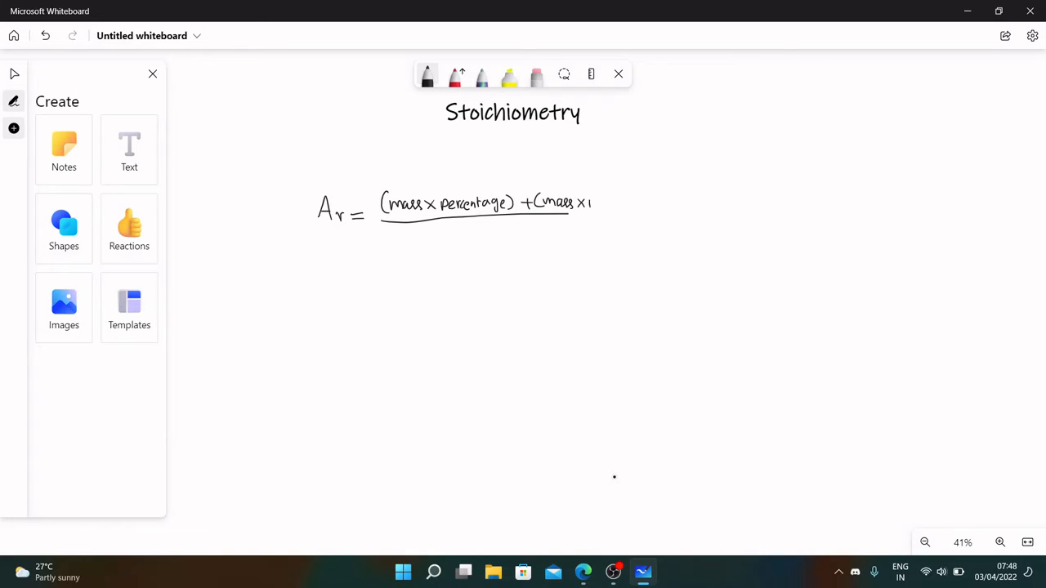
drag(588, 202, 609, 203)
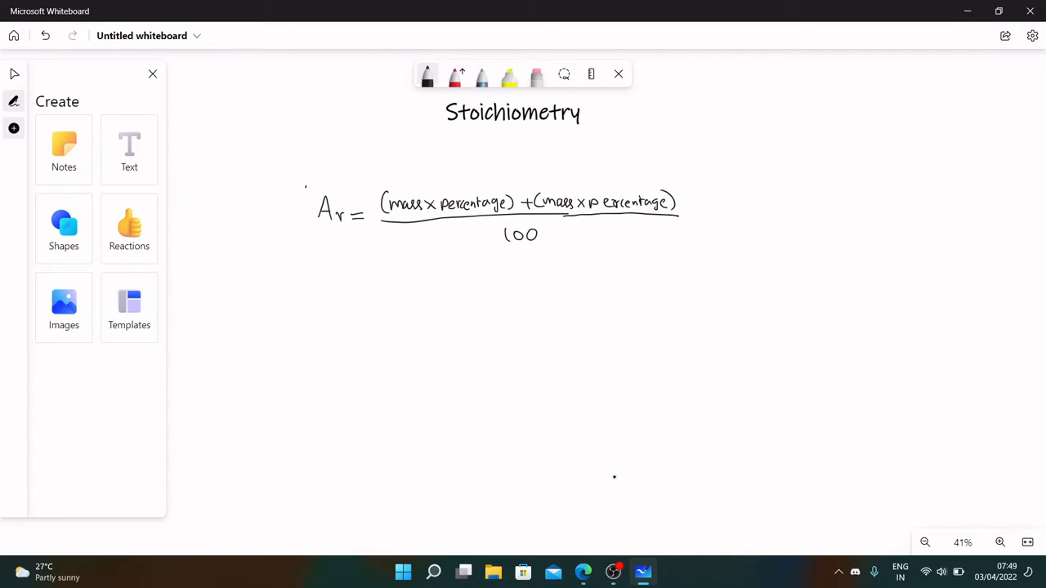
drag(306, 192, 699, 249)
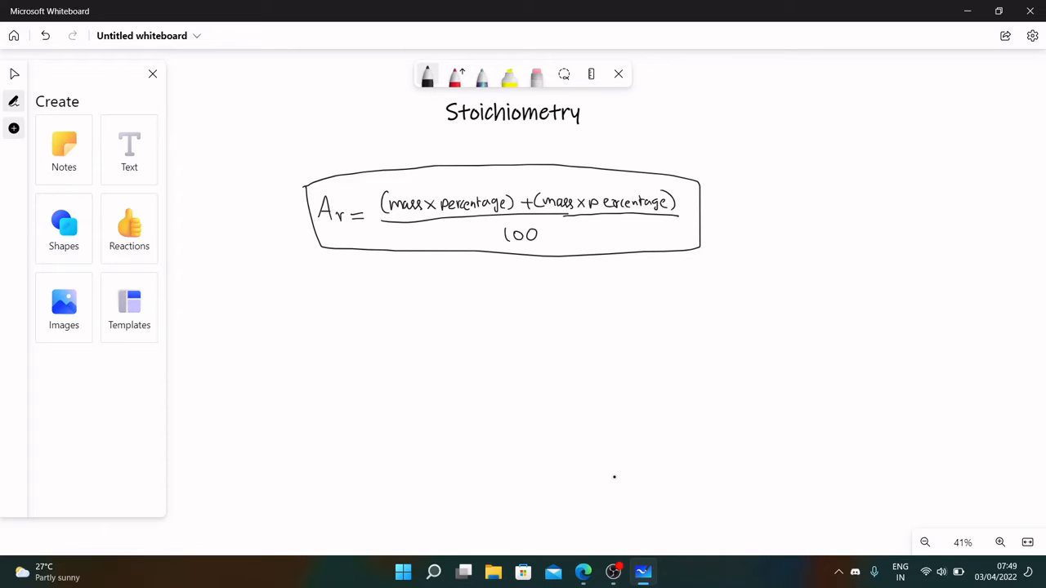
Step: Number the formula's two mass terms with small 1 and 2 labels
drag(441, 192, 441, 178)
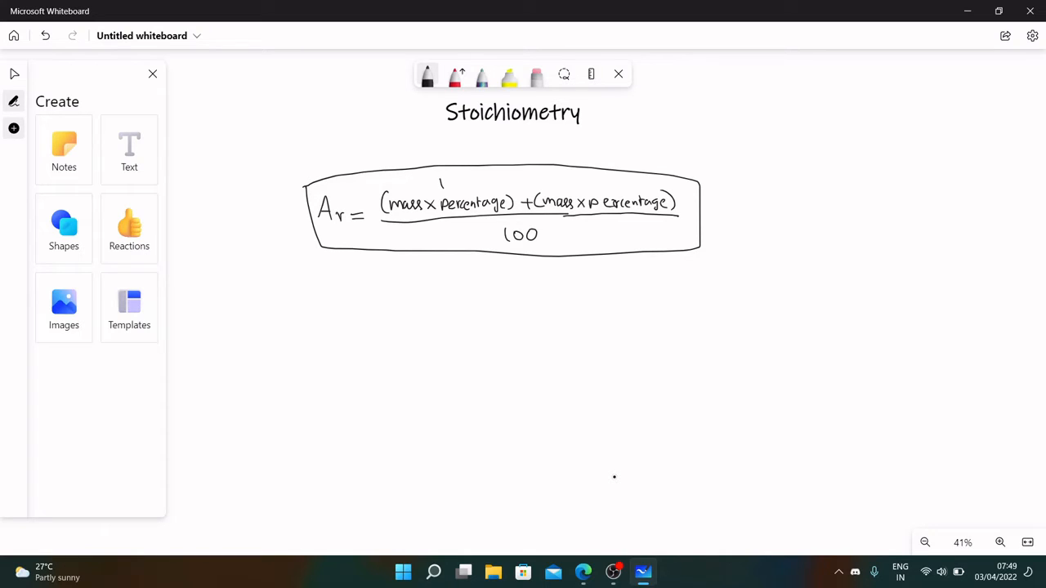
drag(586, 186, 596, 182)
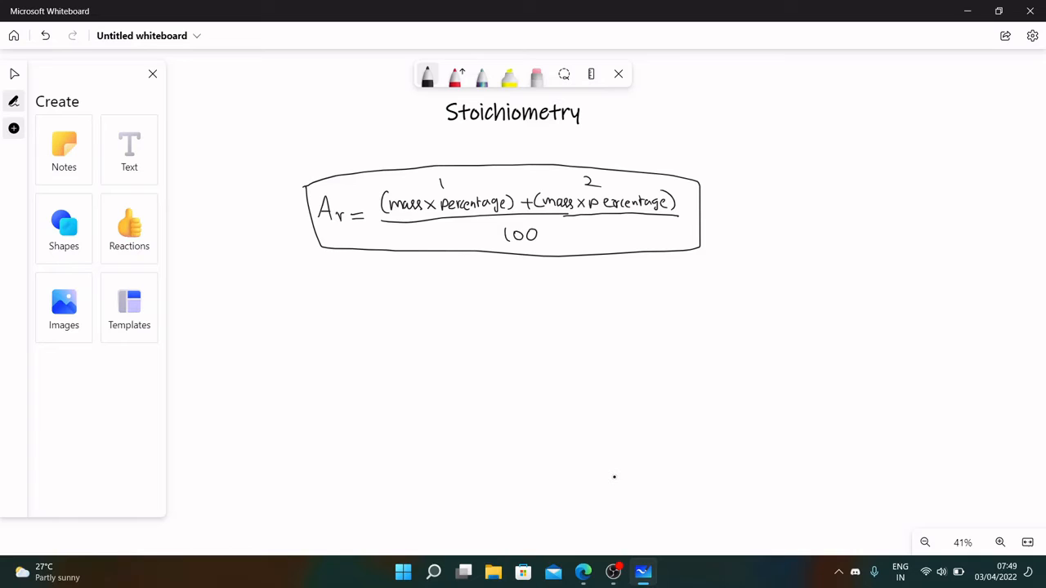
click(14, 73)
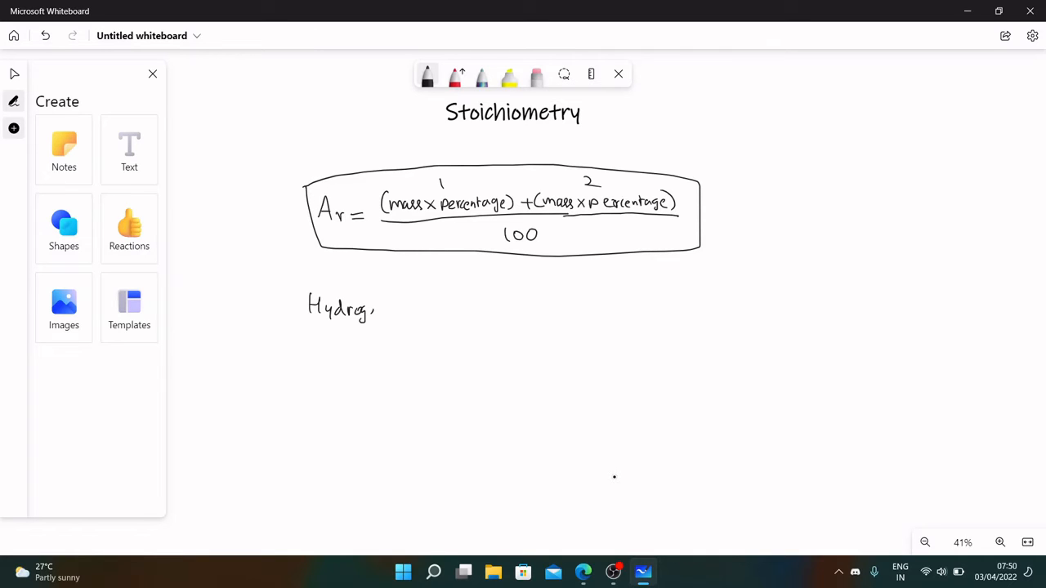
Step: Write Hydrogen-1, Hydrogen-2 and Hydrogen-3 on three lines with a column divider
drag(372, 309, 400, 309)
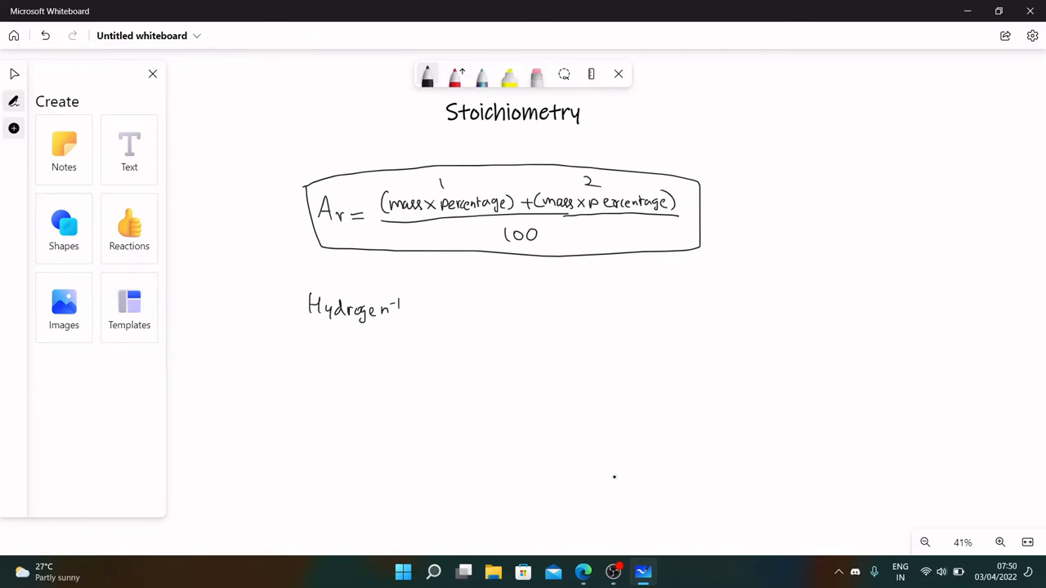
drag(310, 347, 364, 347)
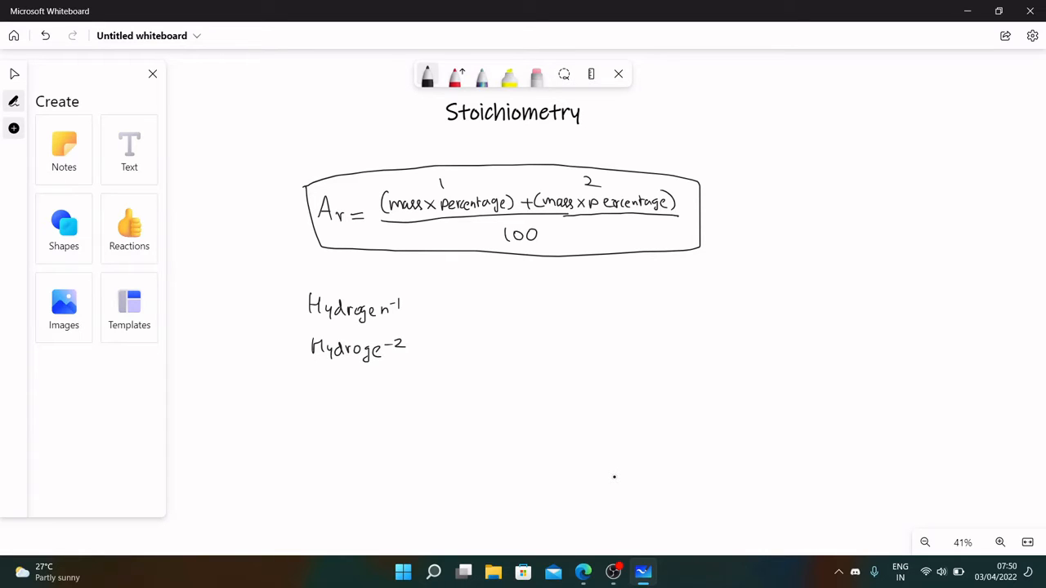
drag(312, 382, 307, 400)
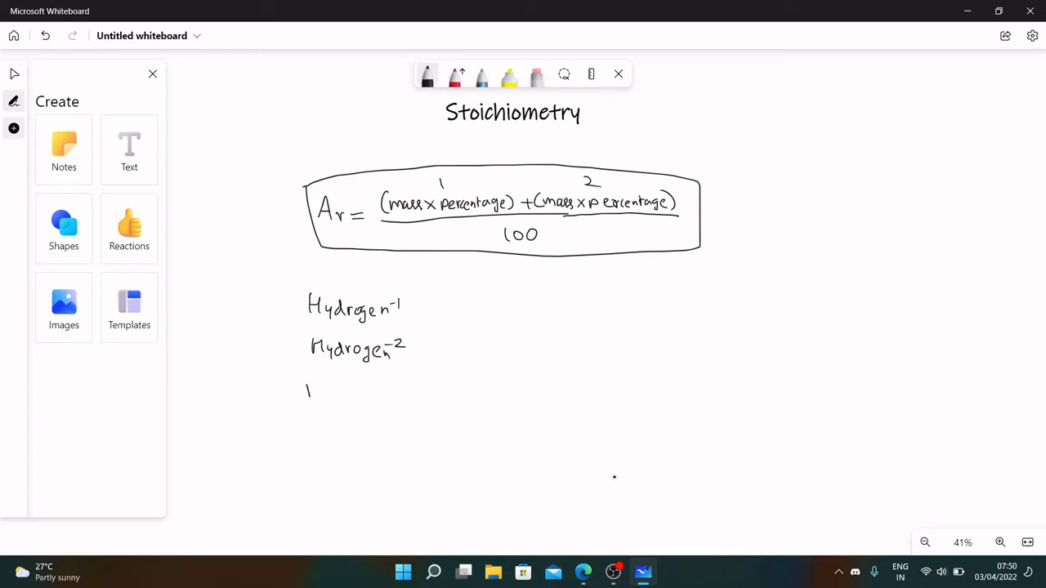
drag(306, 392, 366, 396)
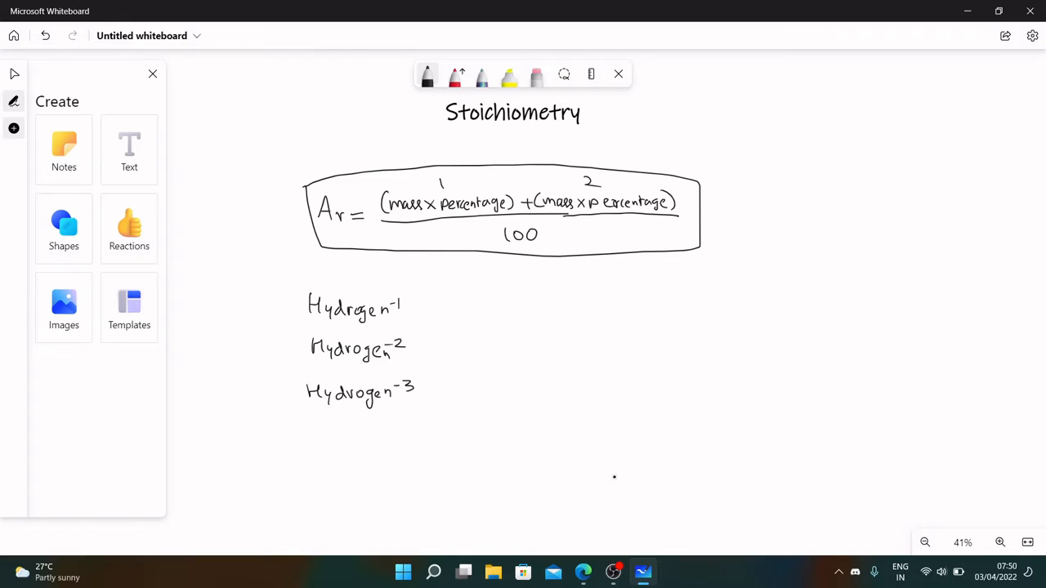
drag(427, 290, 441, 425)
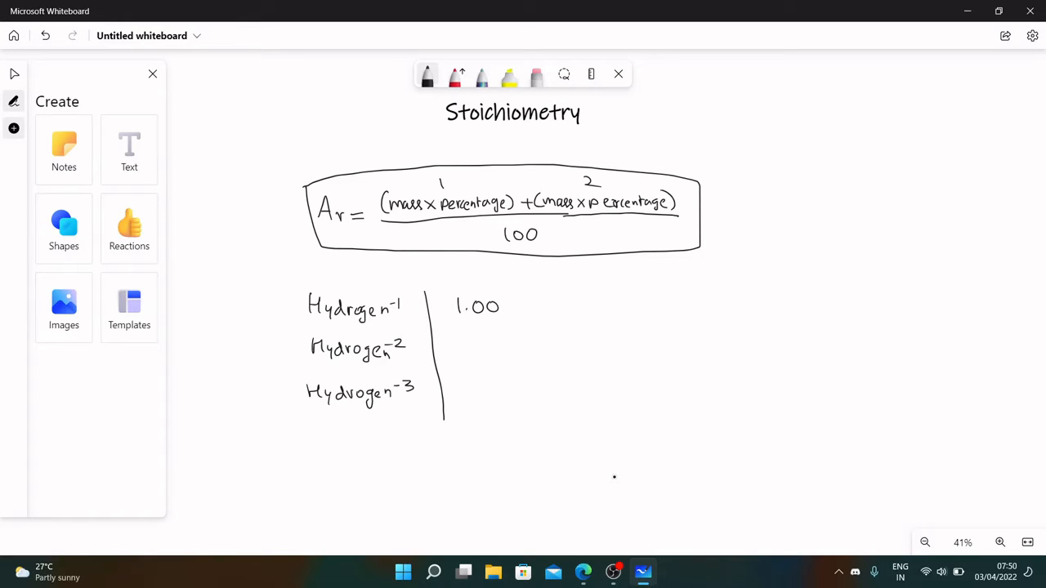
Step: Fill the mass column with 1.007825, 2.0141022 and 3.016049, adding the next divider
text(7825)
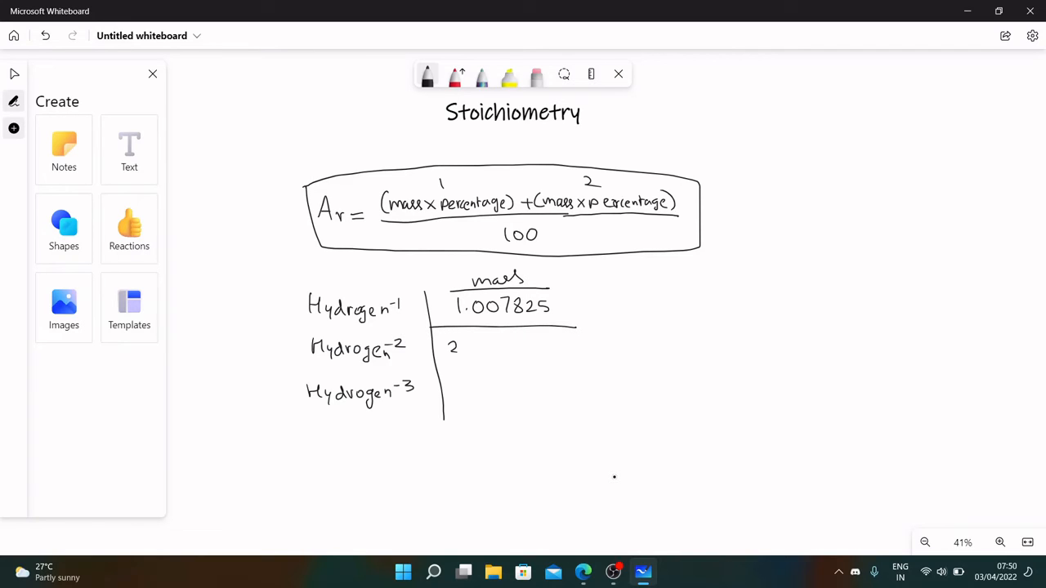
drag(465, 343, 507, 347)
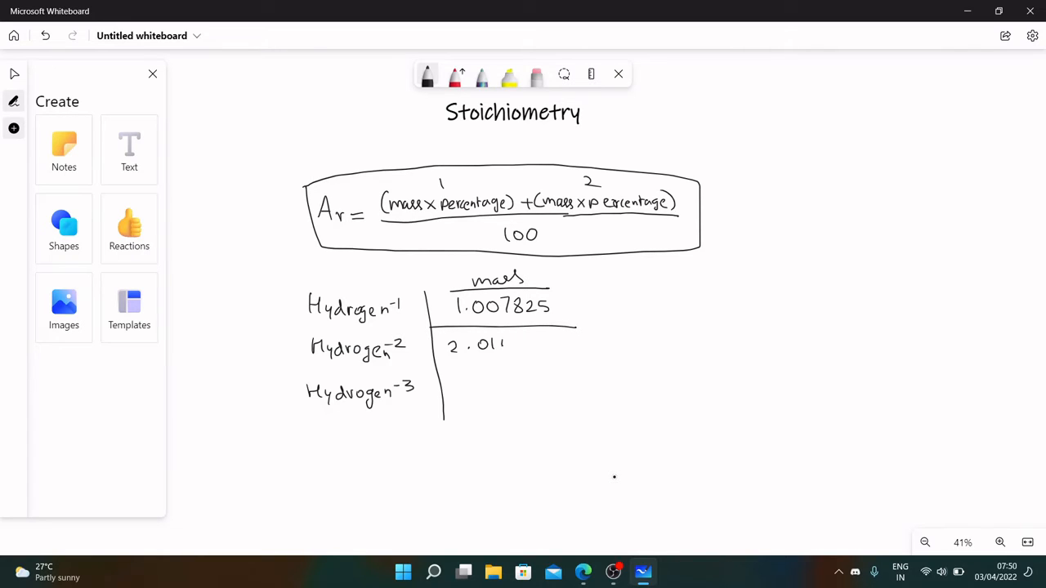
drag(505, 344, 541, 344)
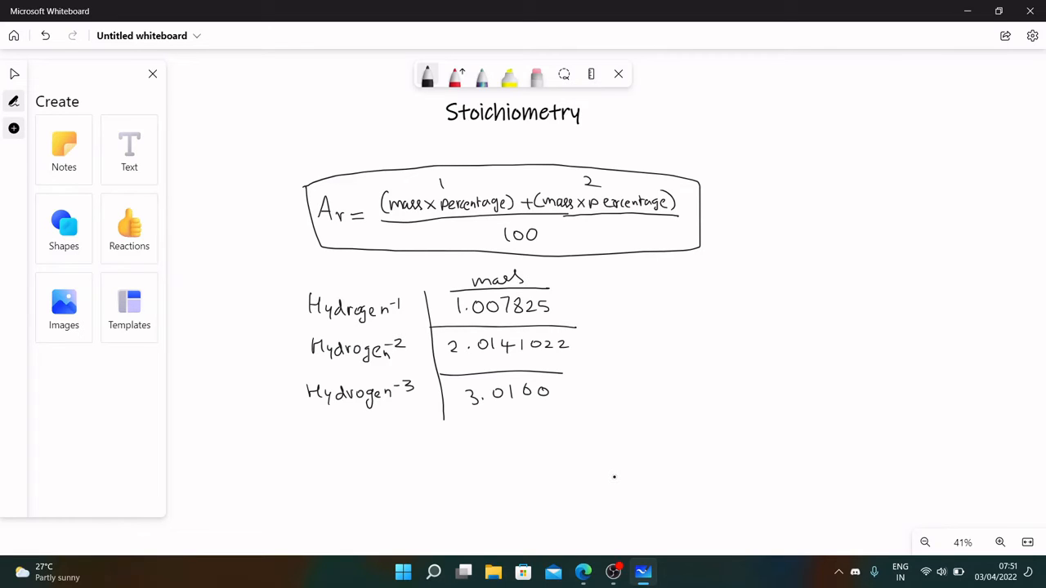
text(49)
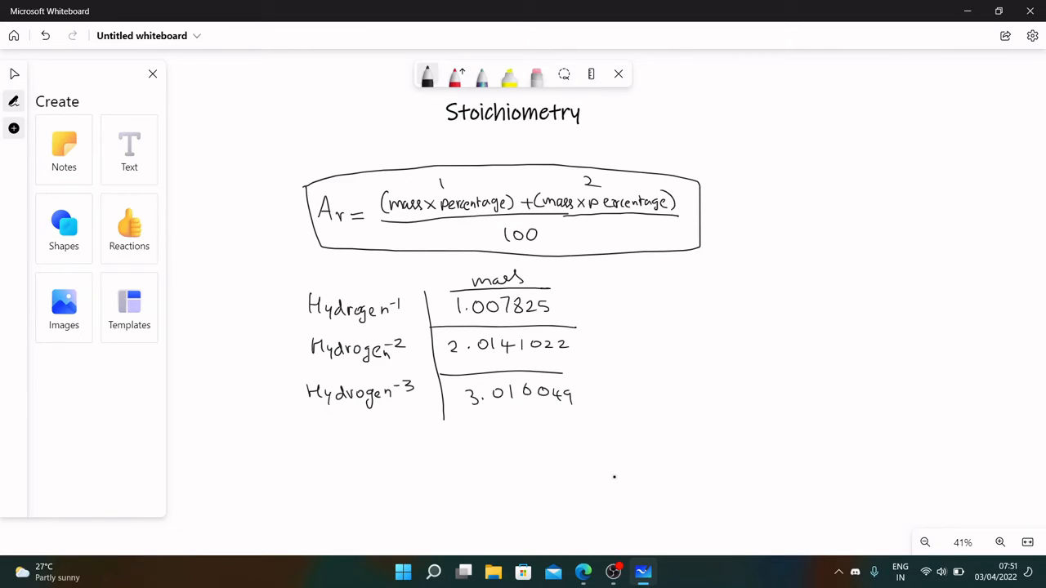
drag(574, 284, 579, 440)
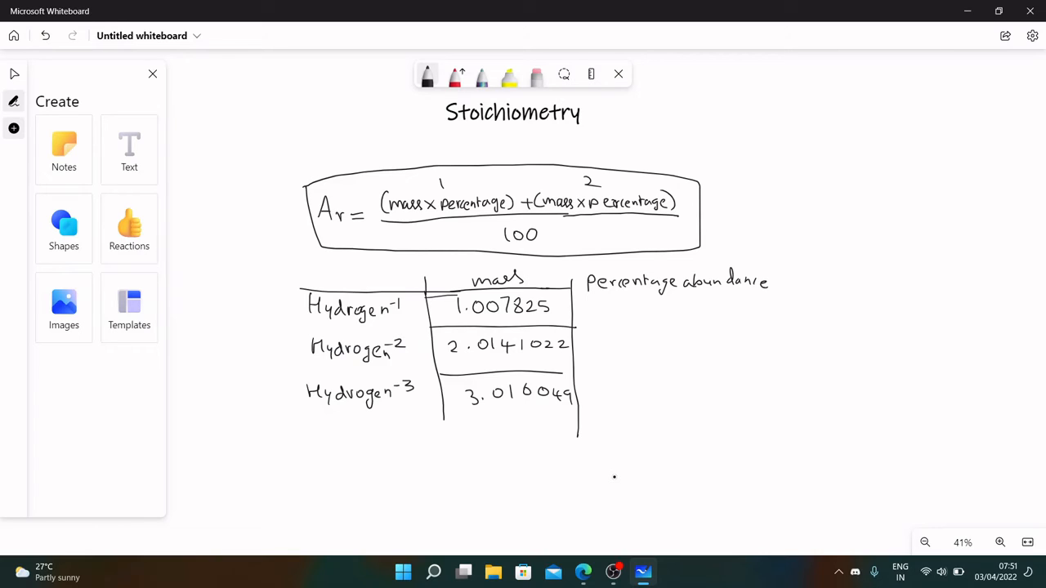
Step: Write abundances 99.9885, 0.0115 and 0.003 under Percentage abundance
drag(609, 307, 633, 322)
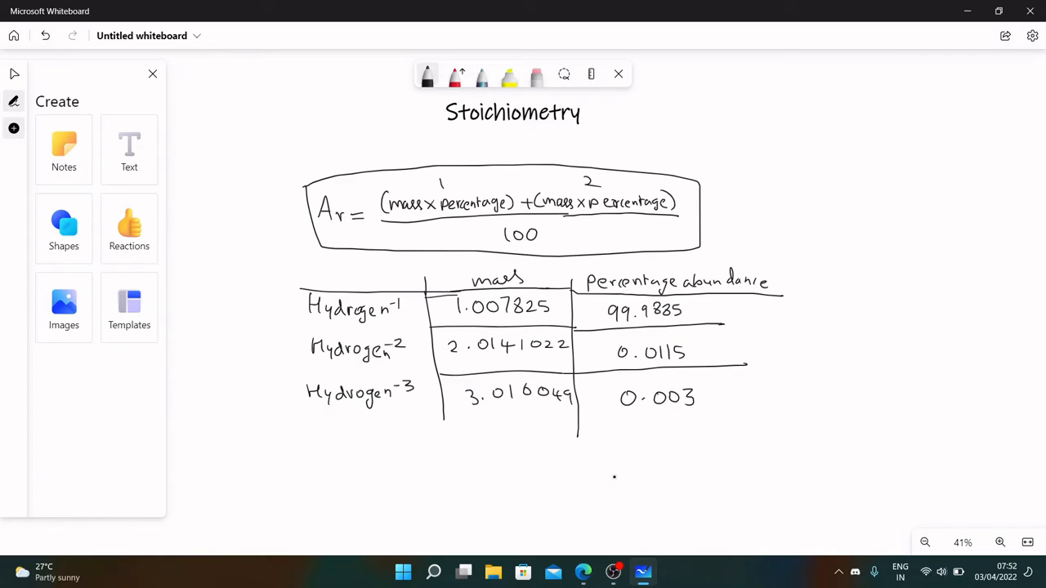
click(13, 74)
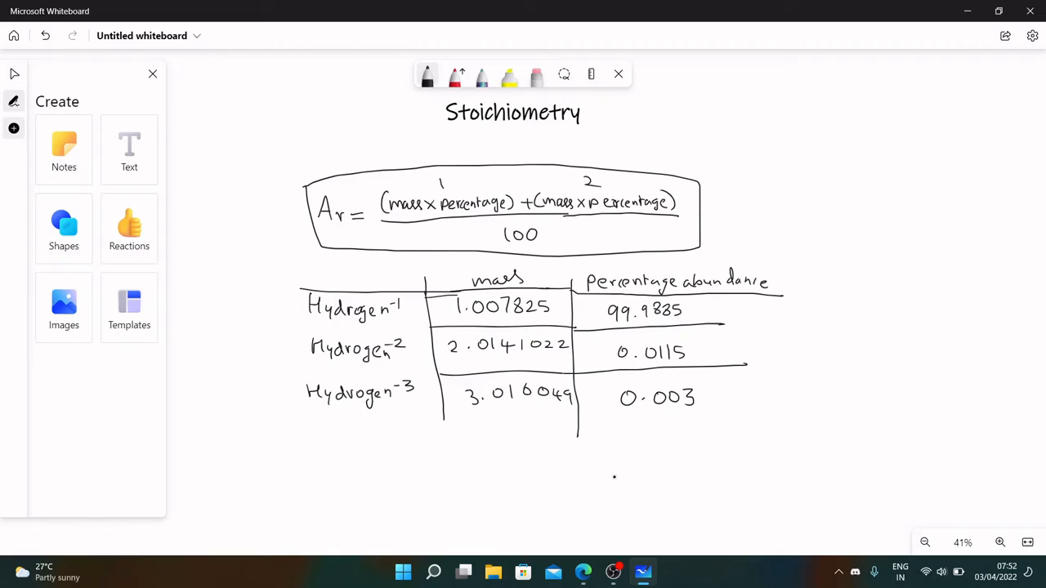
Step: Write Ar = (1.007825×99.9885) + (2.0141022×0.0115) + (3.016049×0.003) over 100
drag(319, 474, 343, 503)
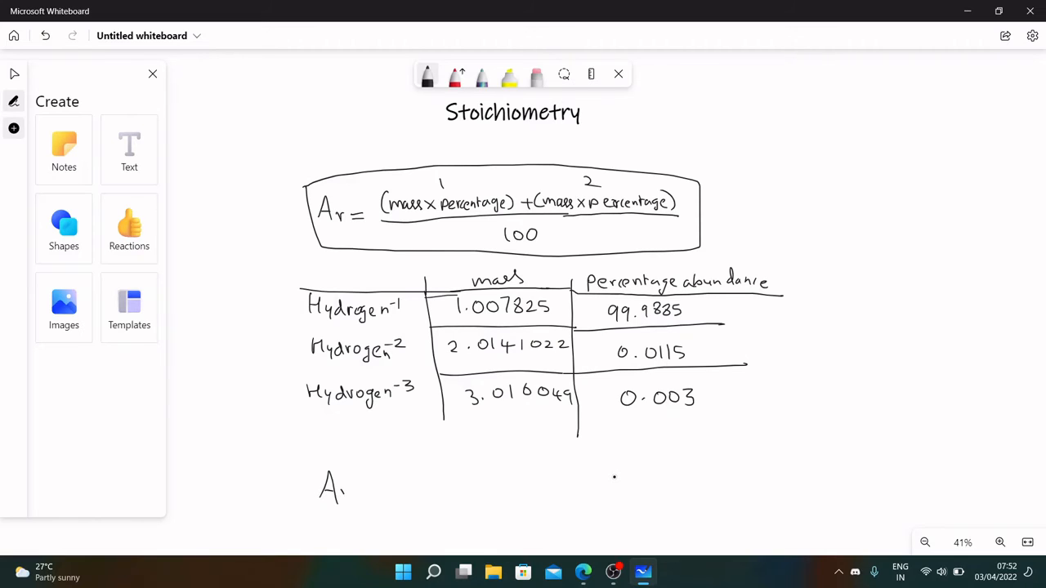
drag(343, 490, 584, 490)
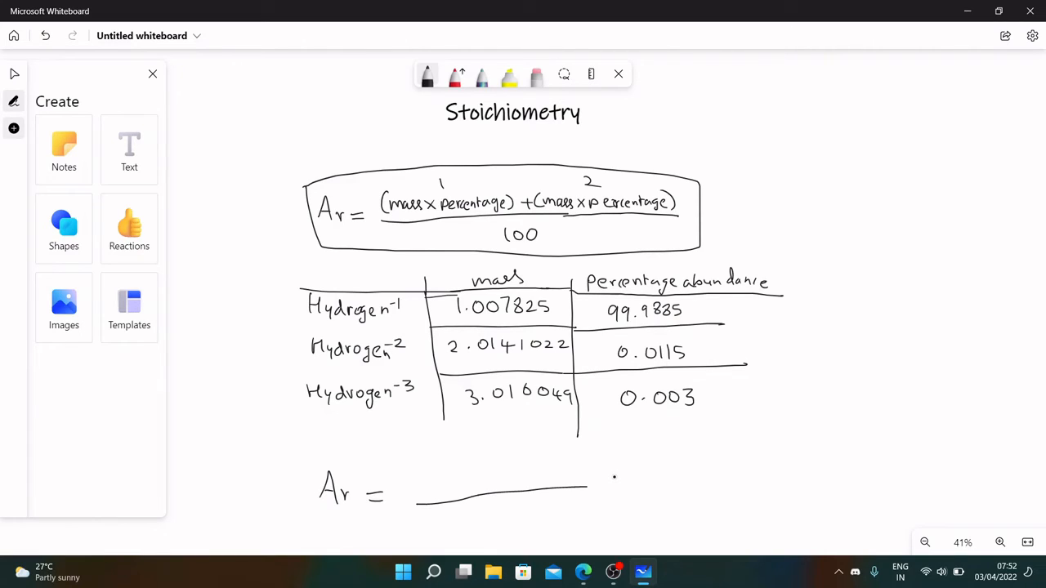
drag(587, 490, 809, 480)
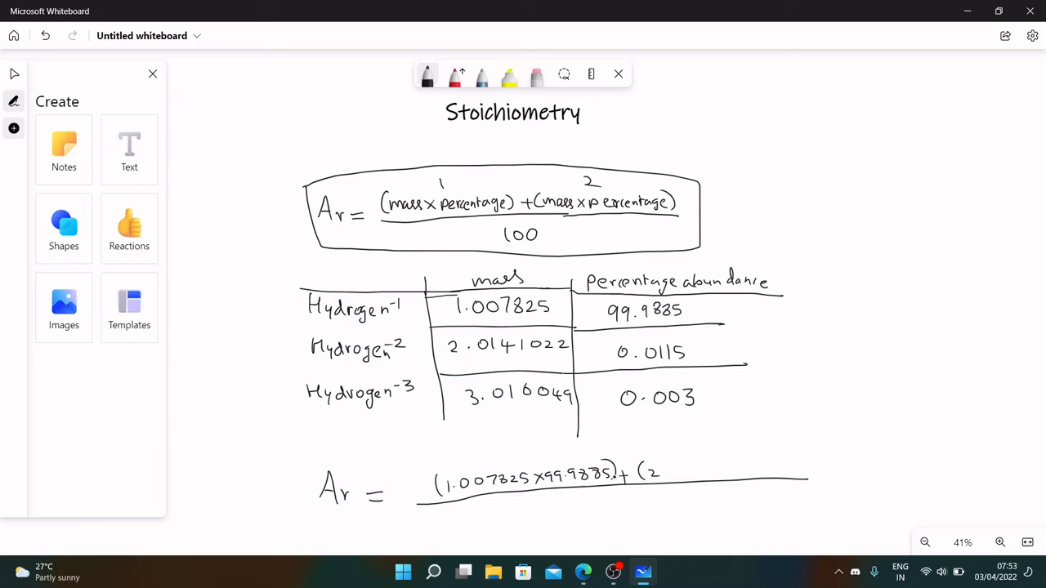
text(0.01)
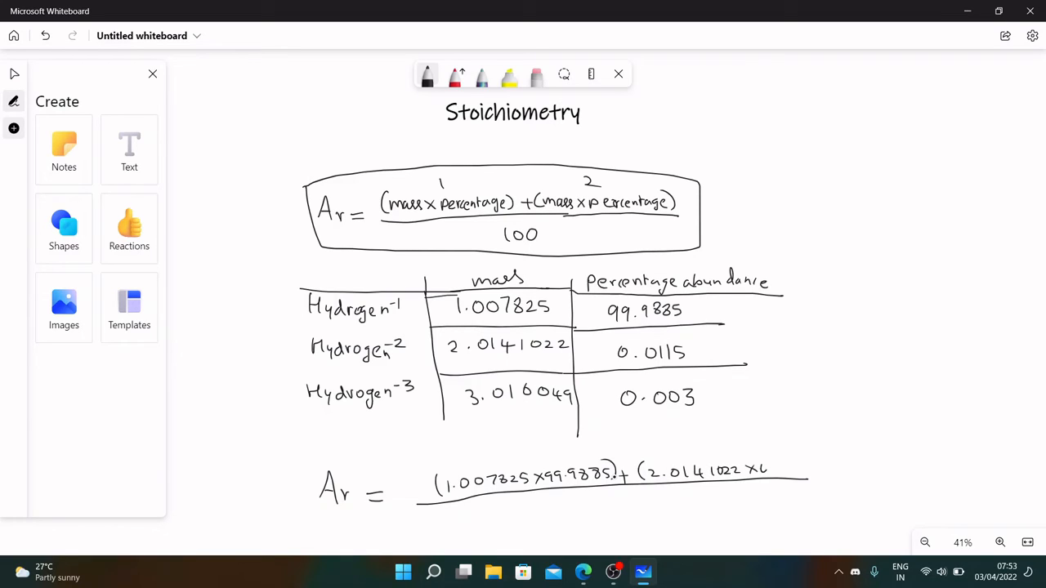
text(0.0115) + (3.016049 x0.003))
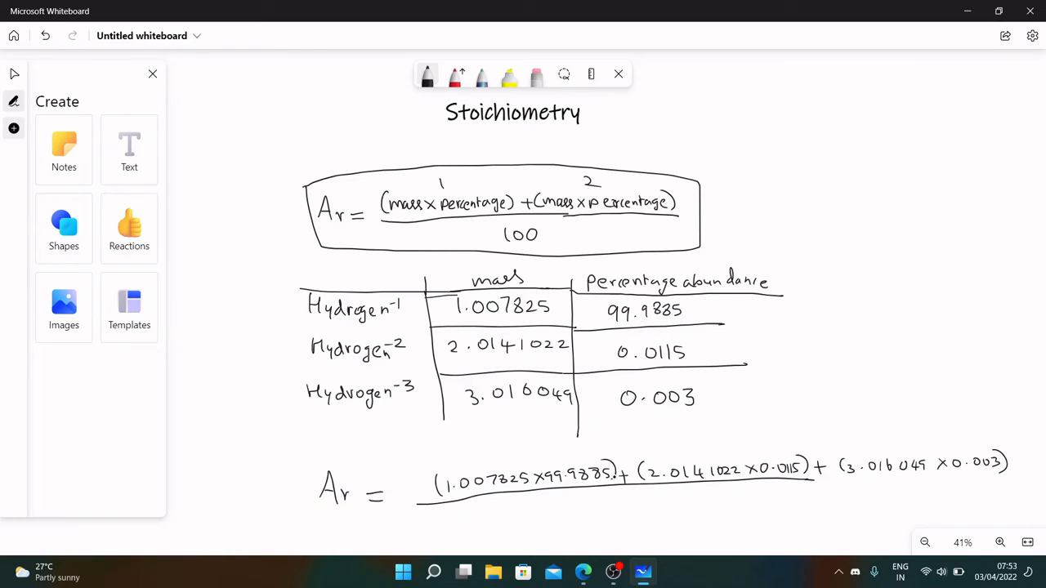
drag(812, 478, 1017, 477)
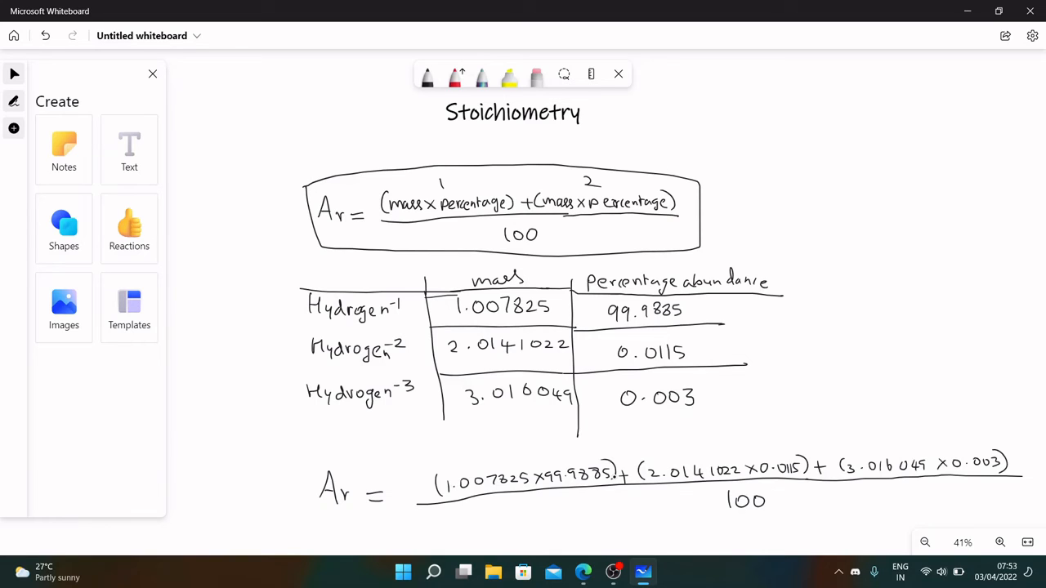
mouse_move(653, 433)
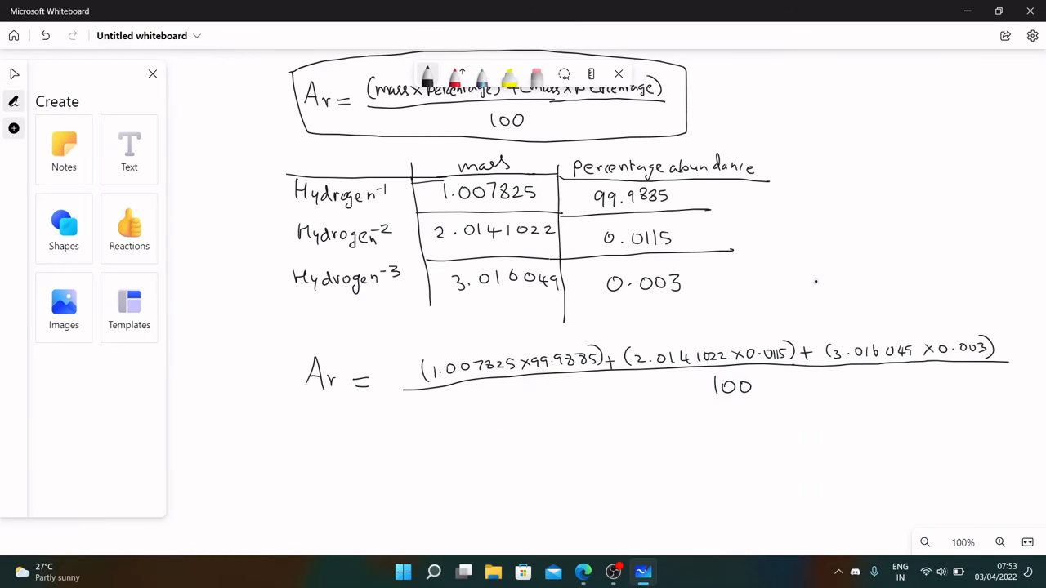
Step: Write the hydrogen result = 1.008 after checking it against Ptable
drag(355, 448, 372, 453)
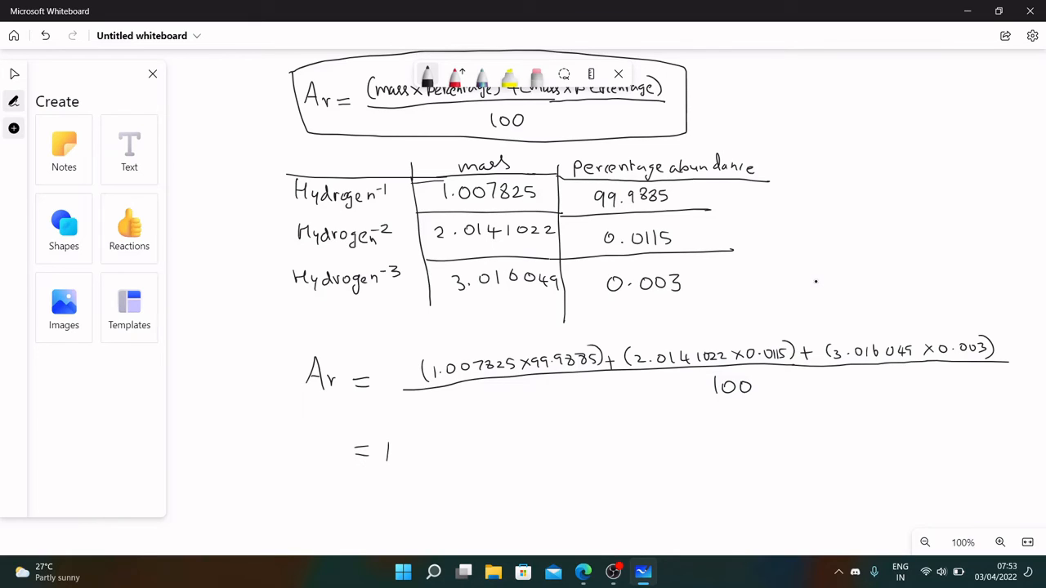
text(1.008)
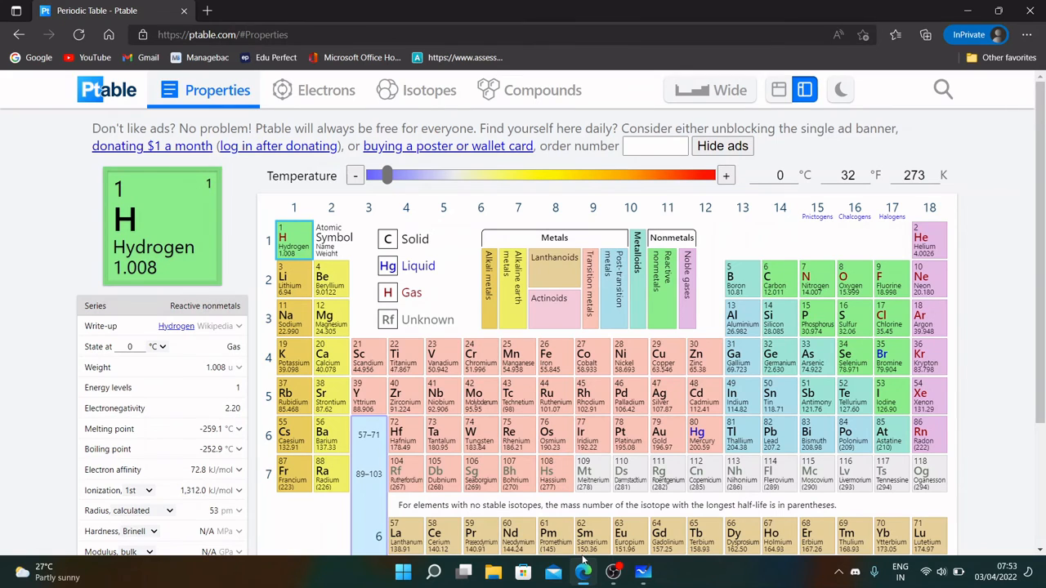
click(642, 571)
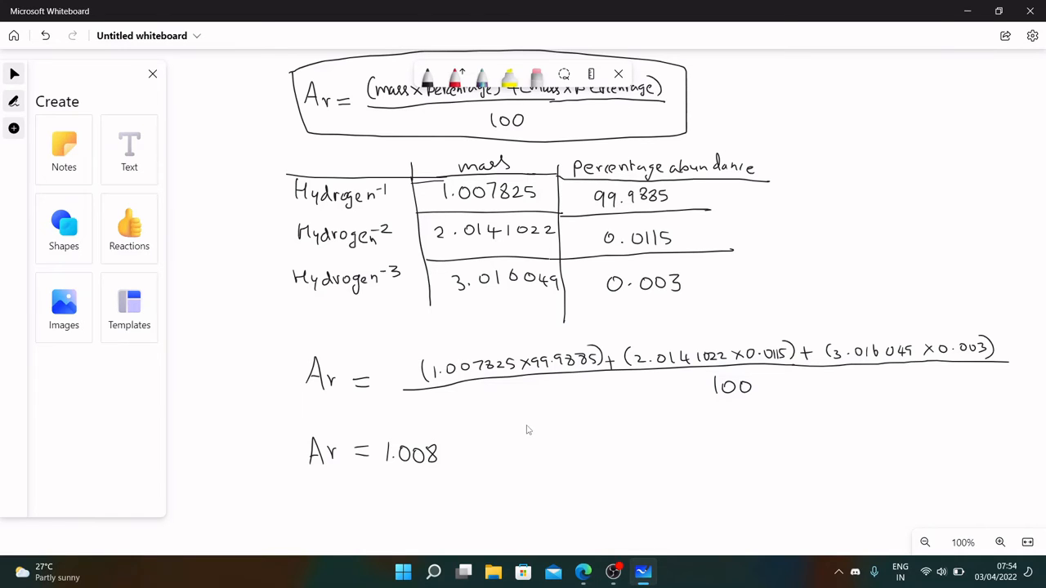
scroll(down, 3)
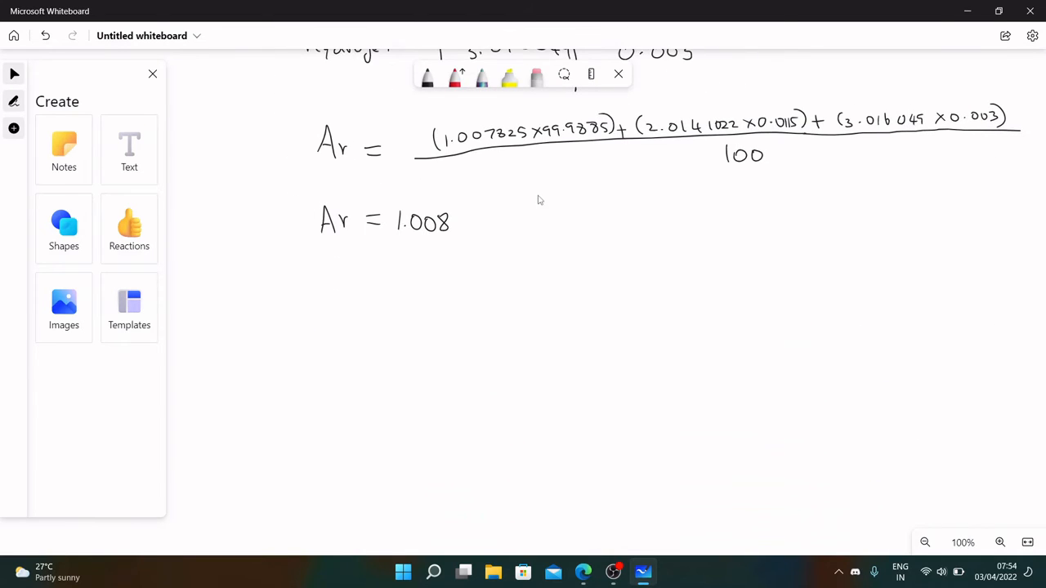
mouse_move(481, 297)
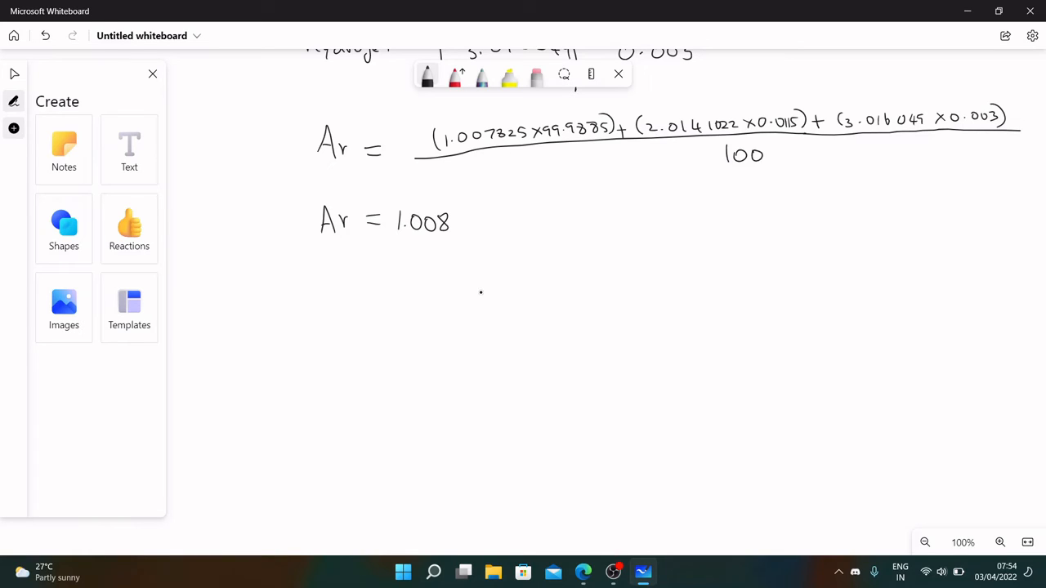
Step: Draw the Mass number / % abundance table with rows 50/4.4, 52/83.7 and 53
drag(472, 279, 515, 280)
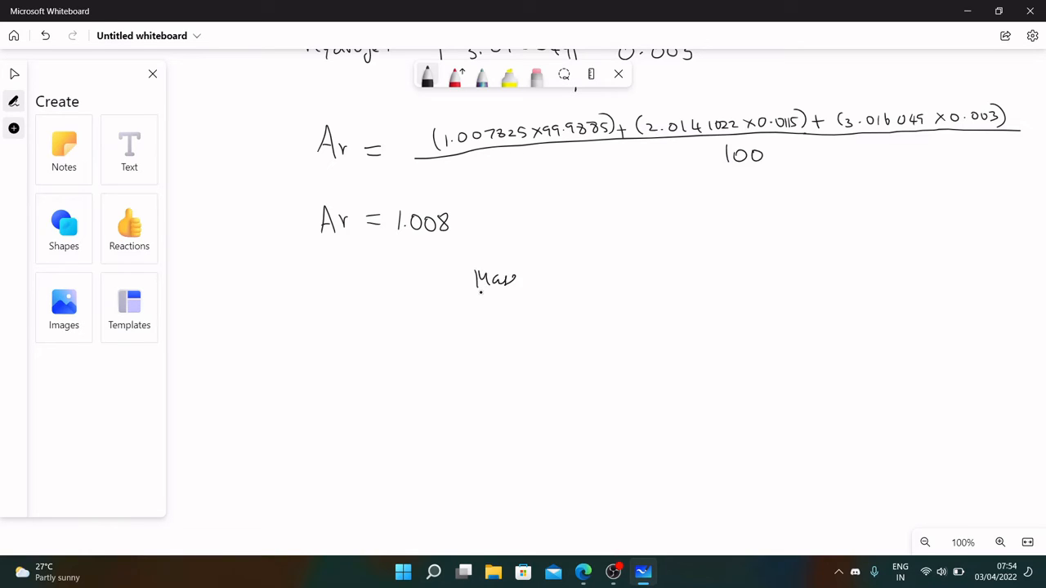
drag(514, 280, 529, 280)
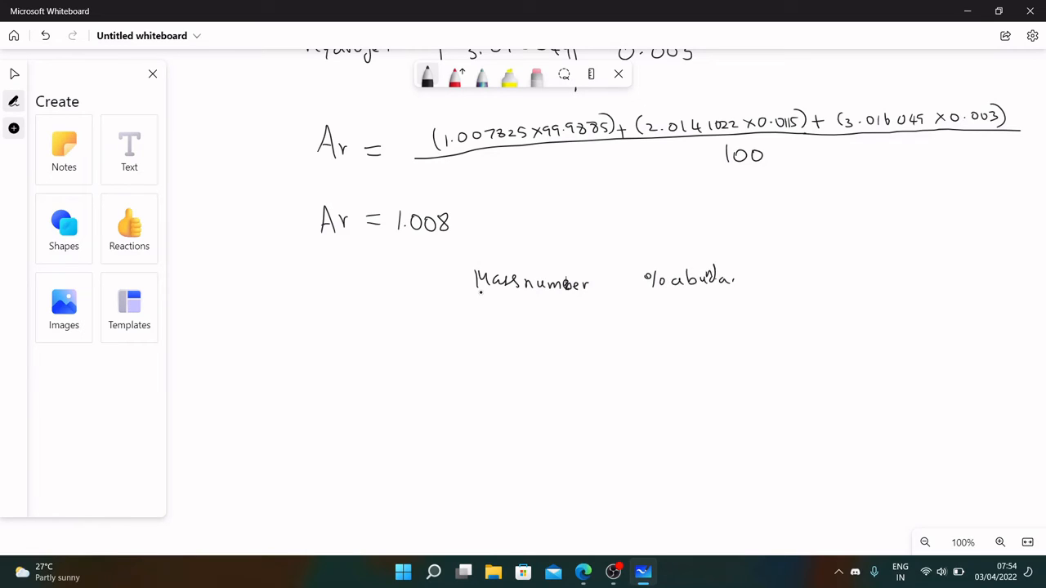
drag(628, 269, 627, 392)
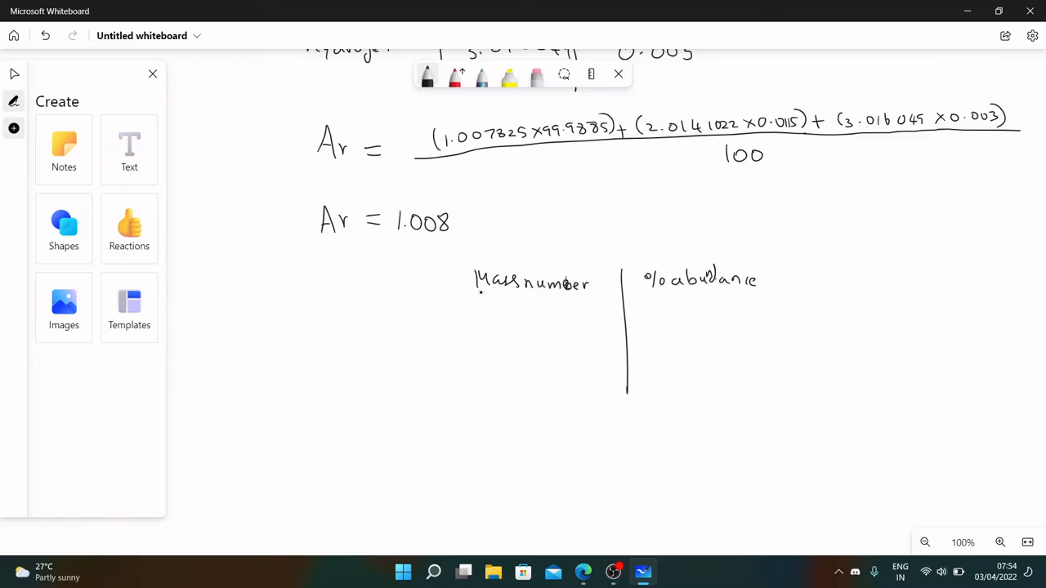
drag(453, 299, 809, 300)
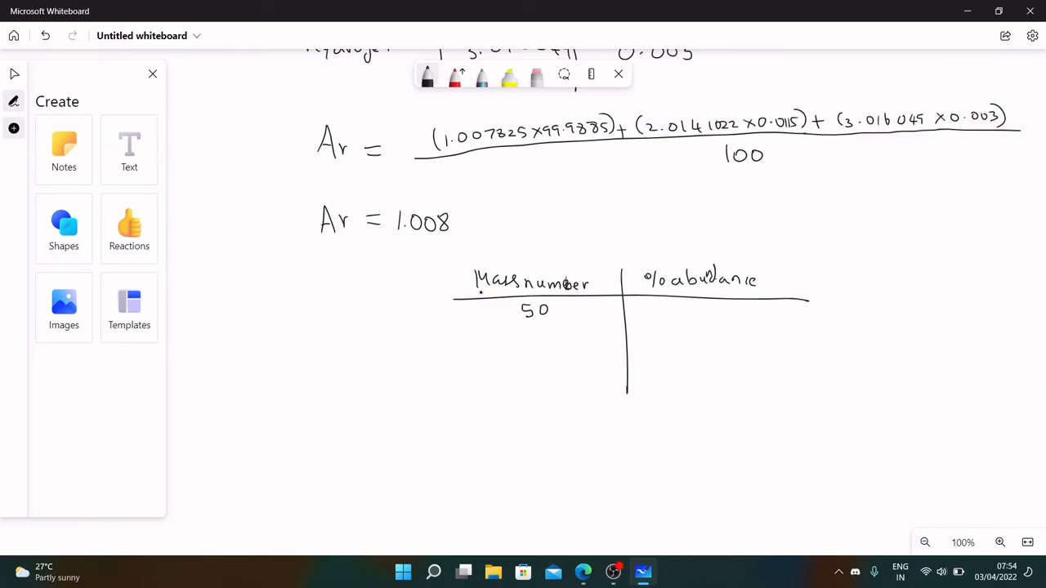
drag(686, 311, 703, 323)
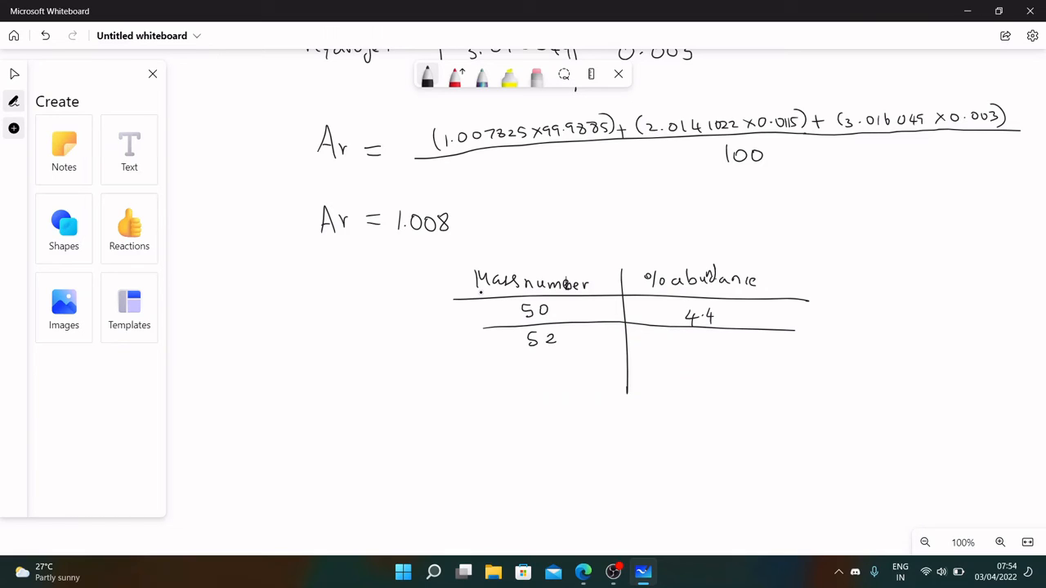
drag(682, 335, 690, 352)
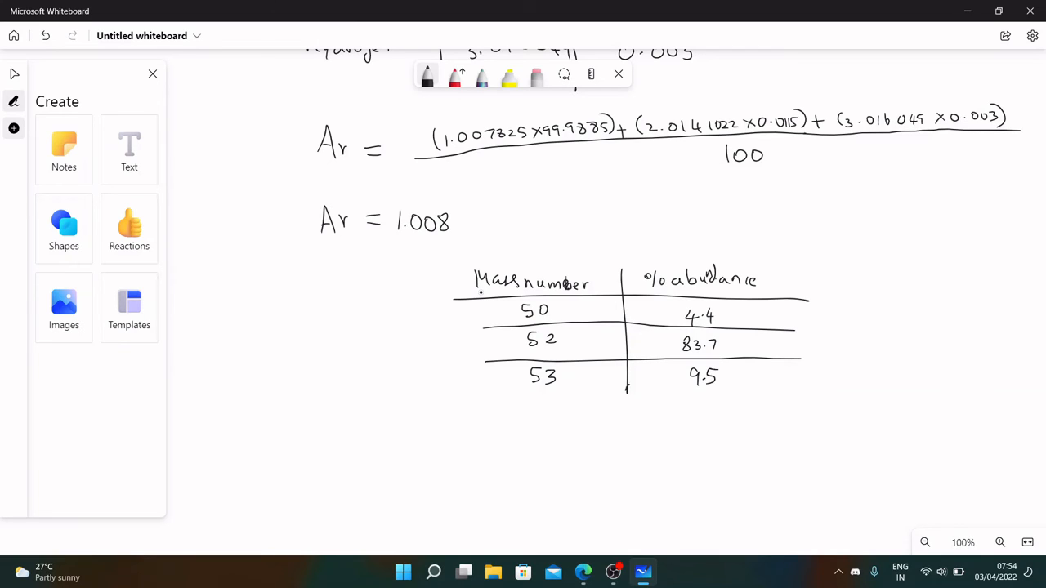
drag(482, 400, 809, 396)
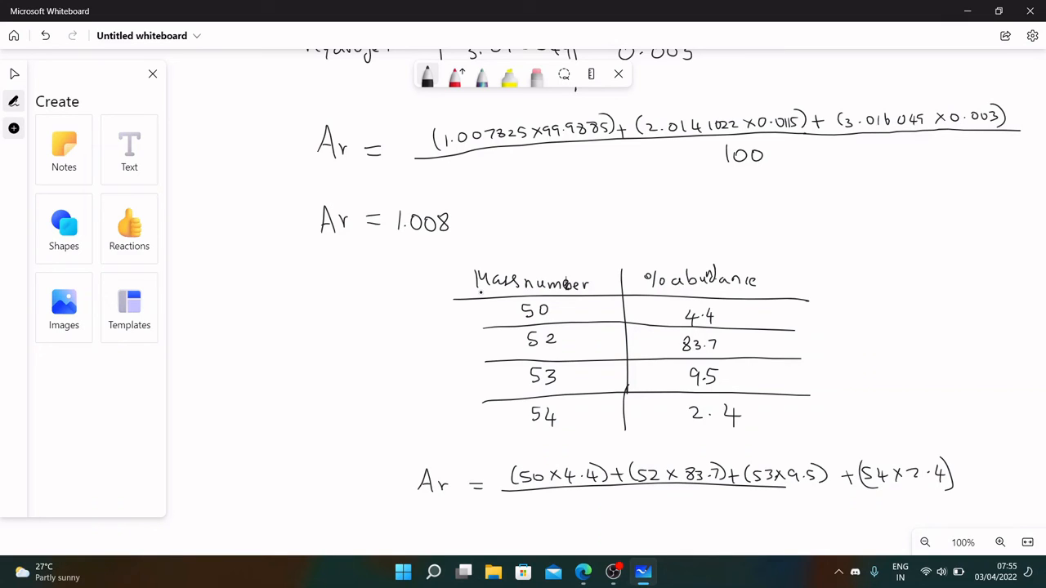
Step: Mark × and + signs between the table's masses and abundances
drag(621, 314, 625, 347)
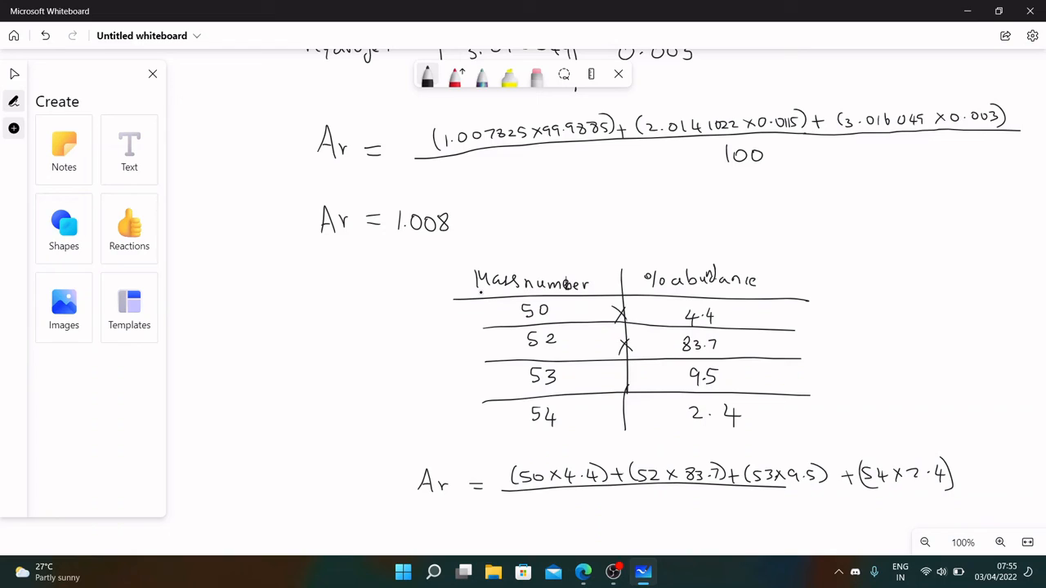
drag(625, 376, 624, 413)
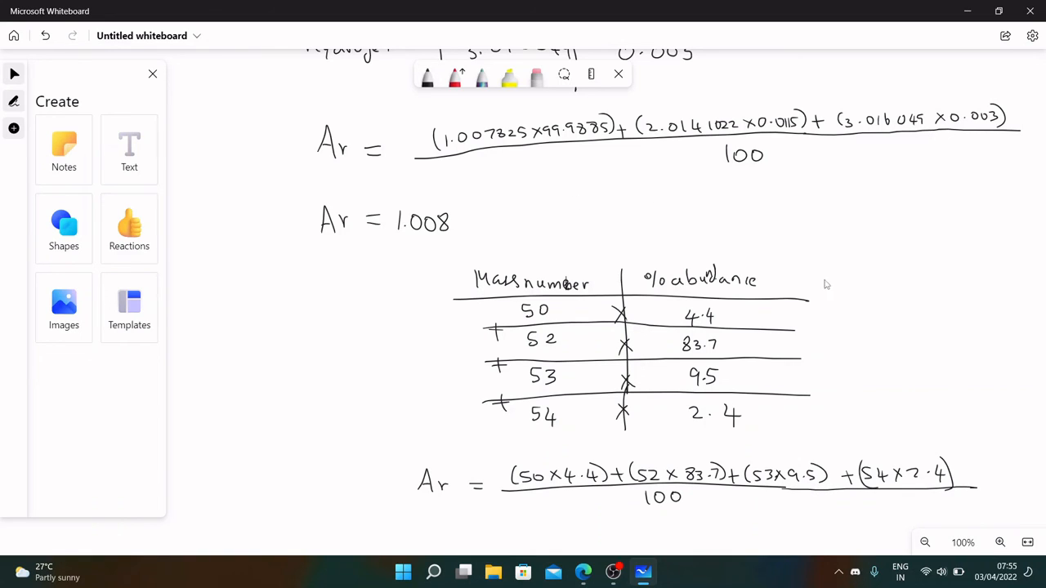
scroll(down, 3)
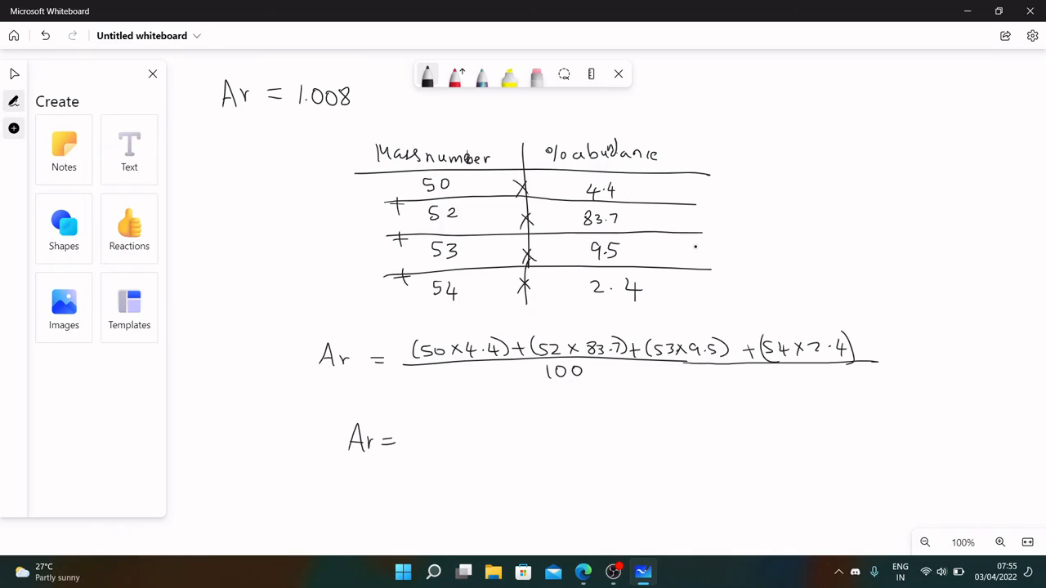
Step: Write Ar = 52.055 g/mol beneath the fraction, confirming it on Ptable
text(52.055)
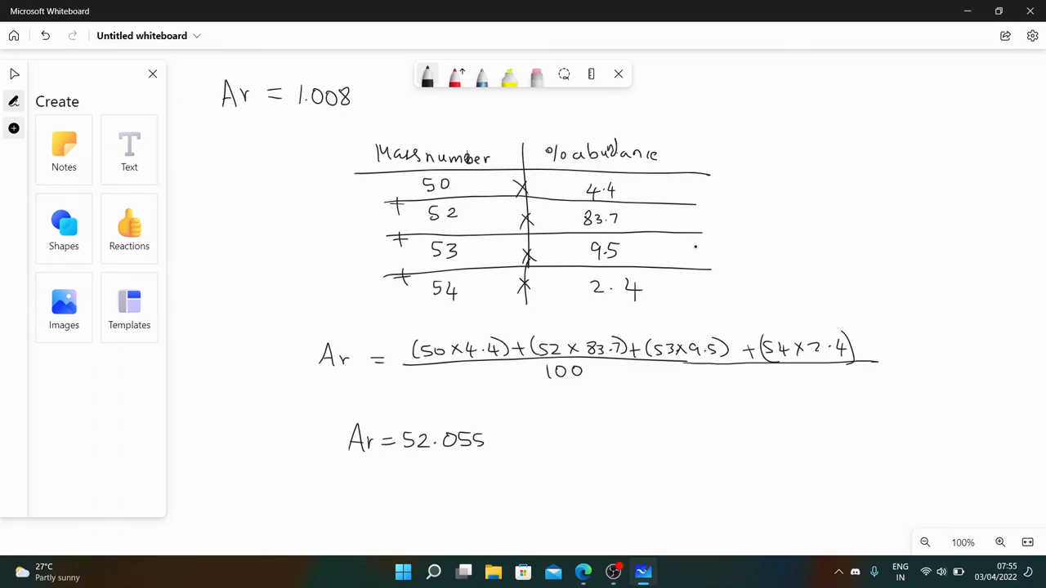
drag(490, 446, 527, 449)
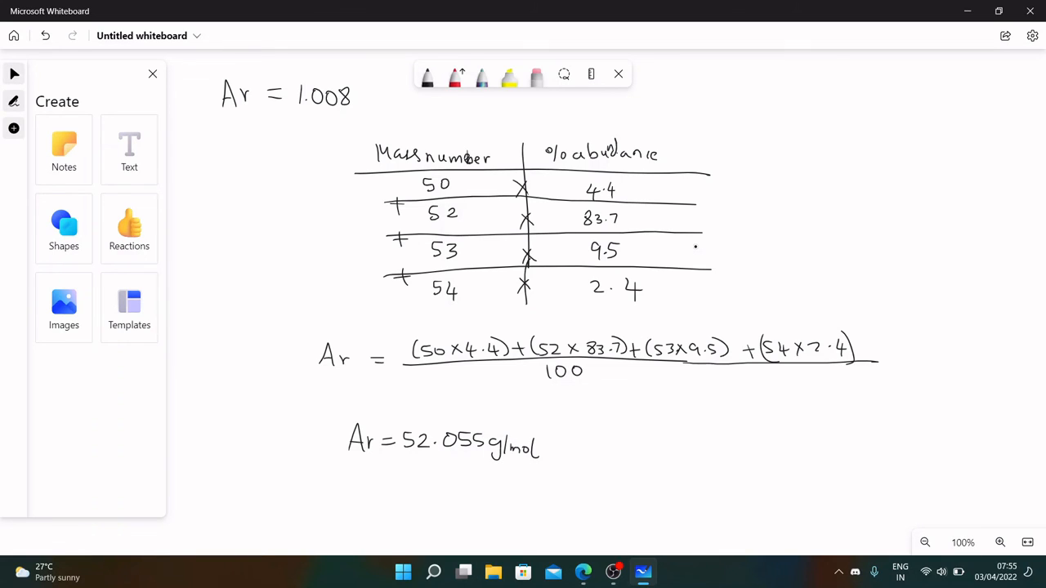
mouse_move(779, 365)
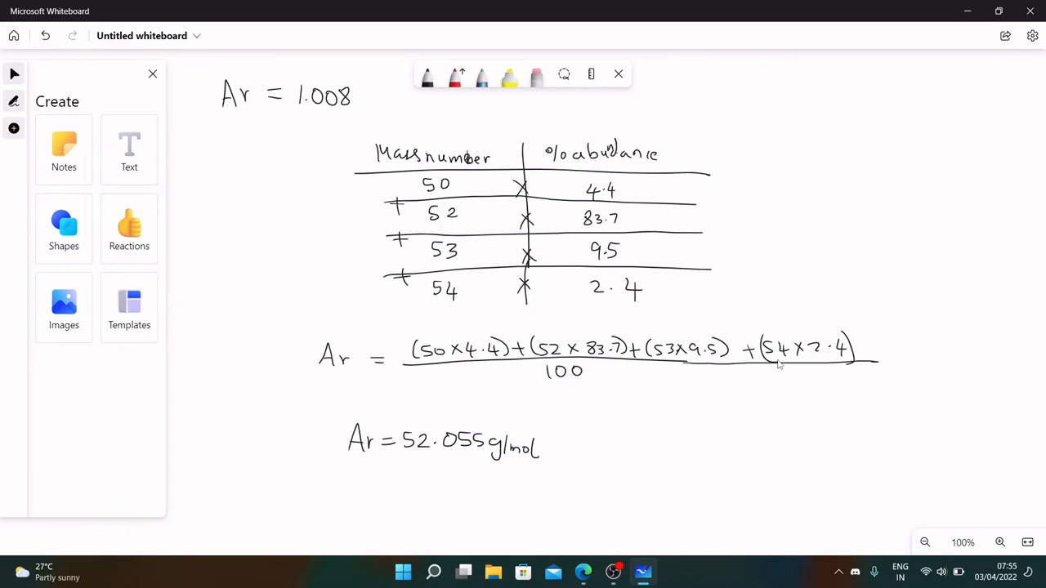
mouse_move(596, 555)
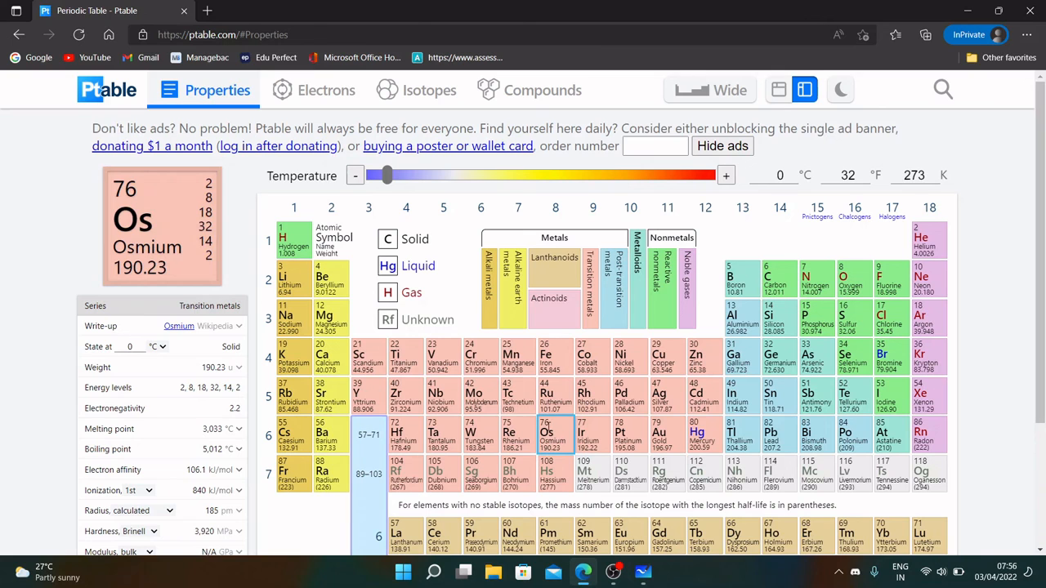
click(481, 358)
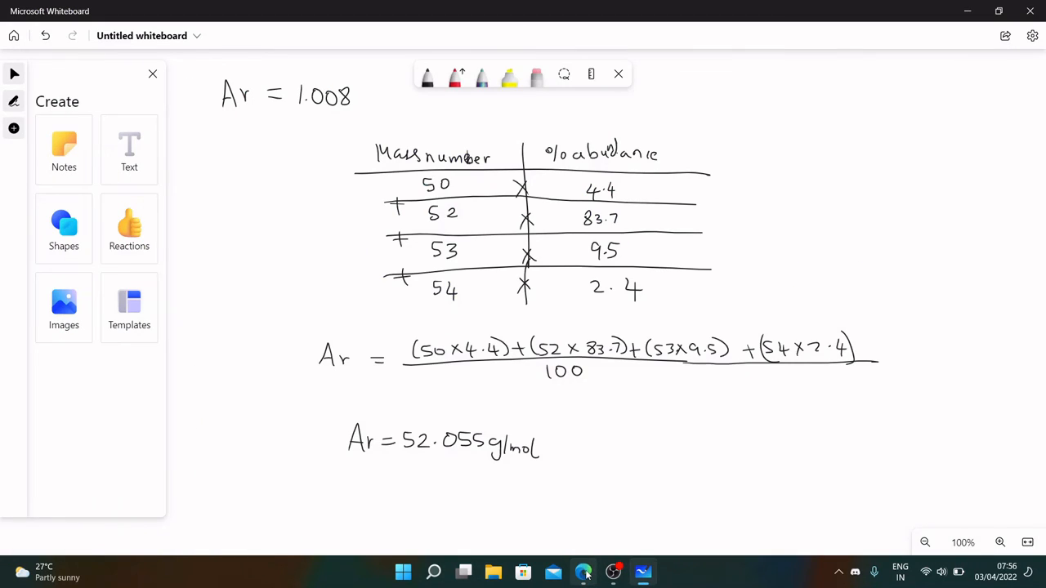
Step: Draw a vertical pen stroke left of the Ar = 52.055 g/mol result
click(584, 571)
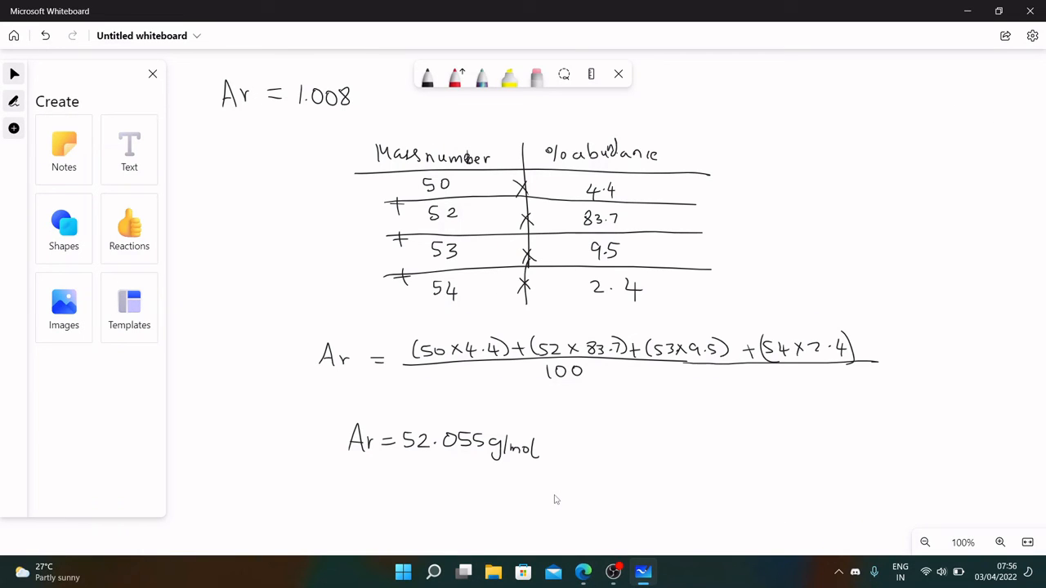
drag(343, 421, 343, 474)
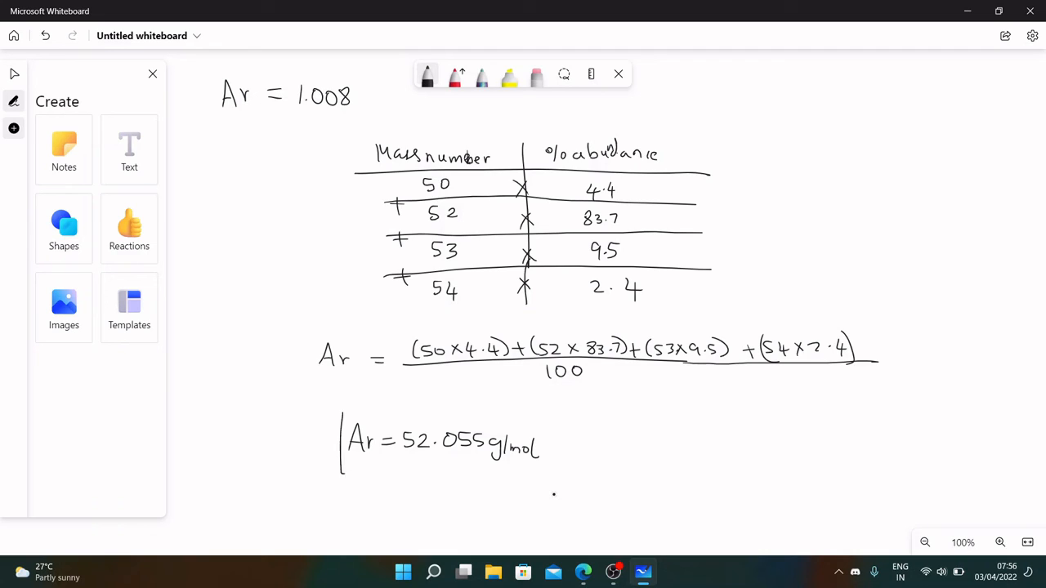